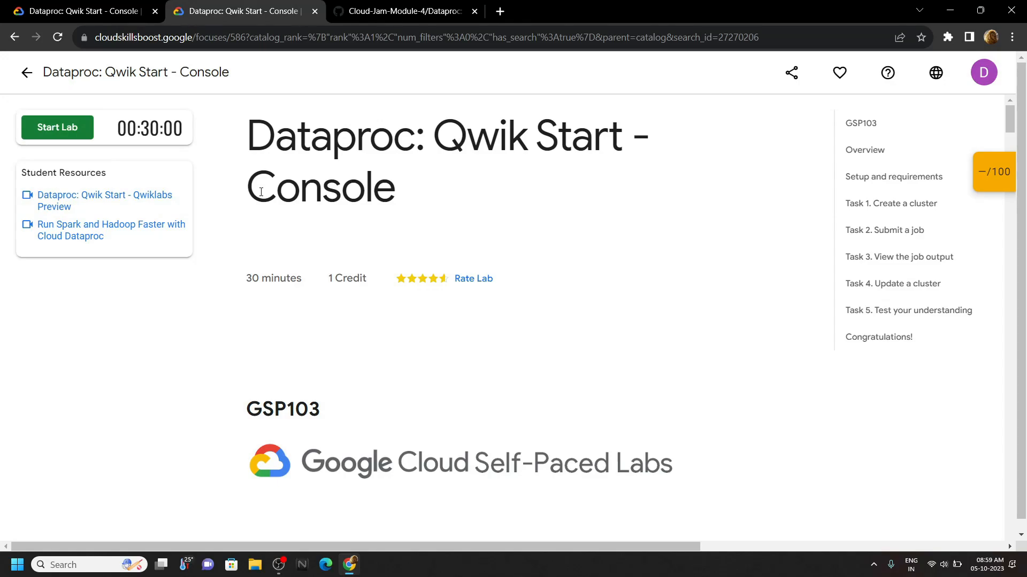
# Step: Start the Dataproc Qwik Start lab and bring up options for the Open Google Console link
pyautogui.moveTo(260, 191); pyautogui.dragTo(407, 190)
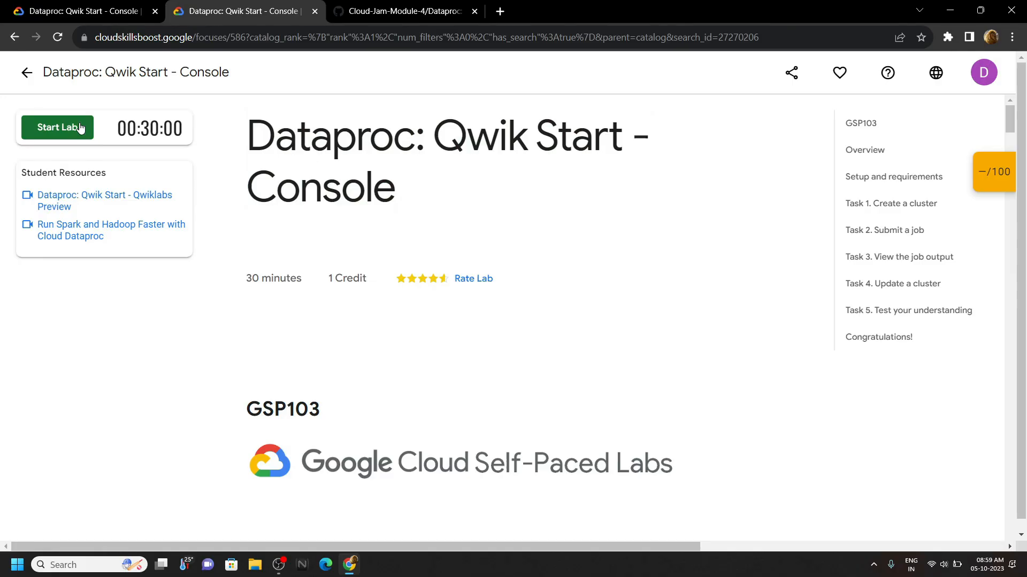
pyautogui.click(58, 127)
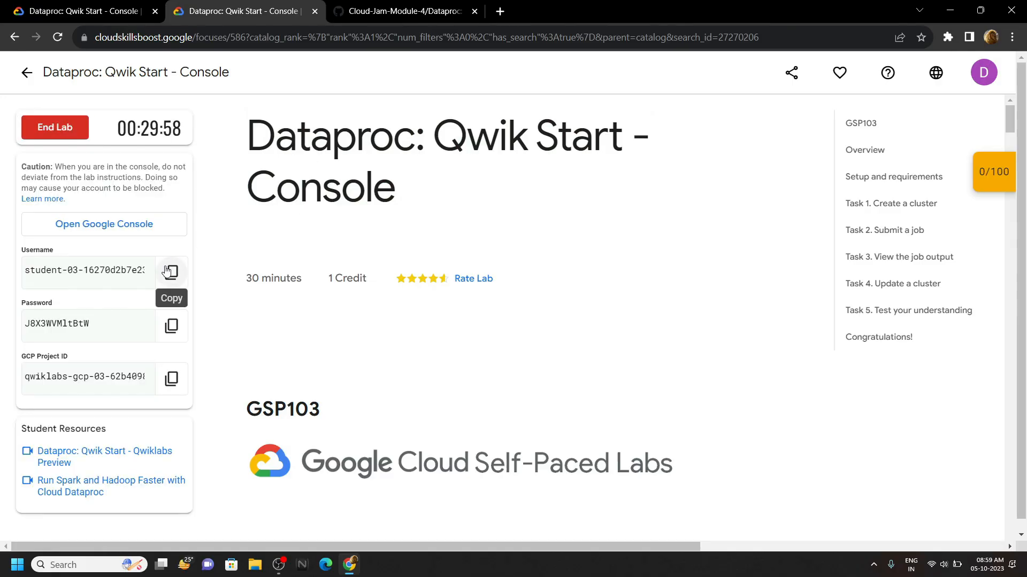
pyautogui.rightClick(103, 224)
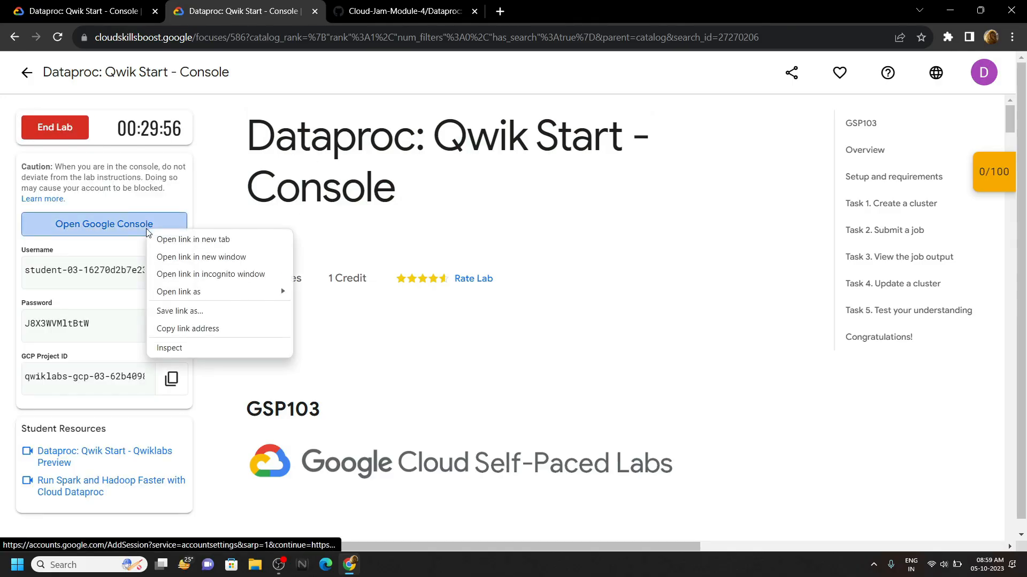
# Step: Sign into the console in an incognito window with the lab credentials and activate Cloud Shell
pyautogui.click(211, 274)
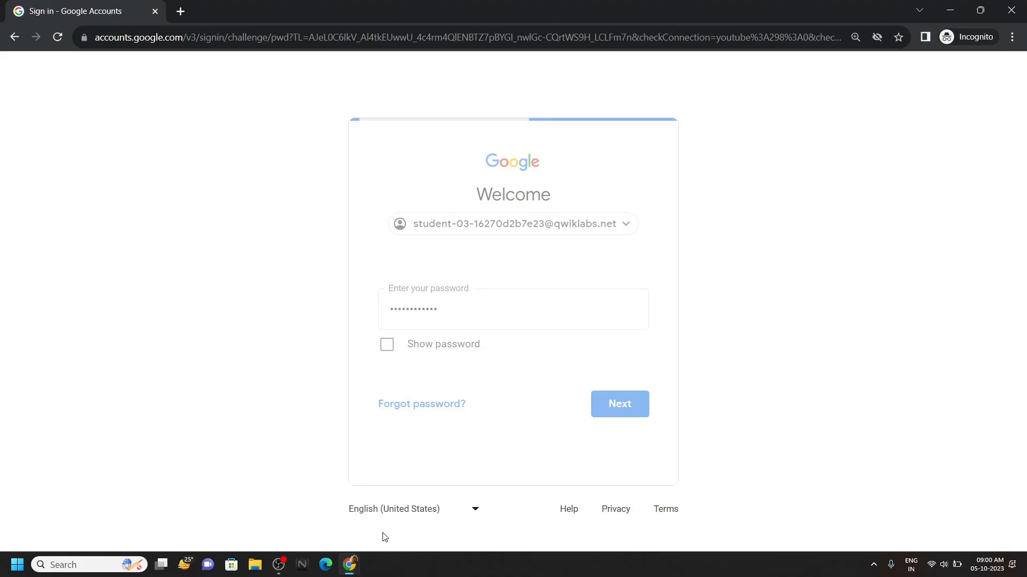
pyautogui.click(618, 405)
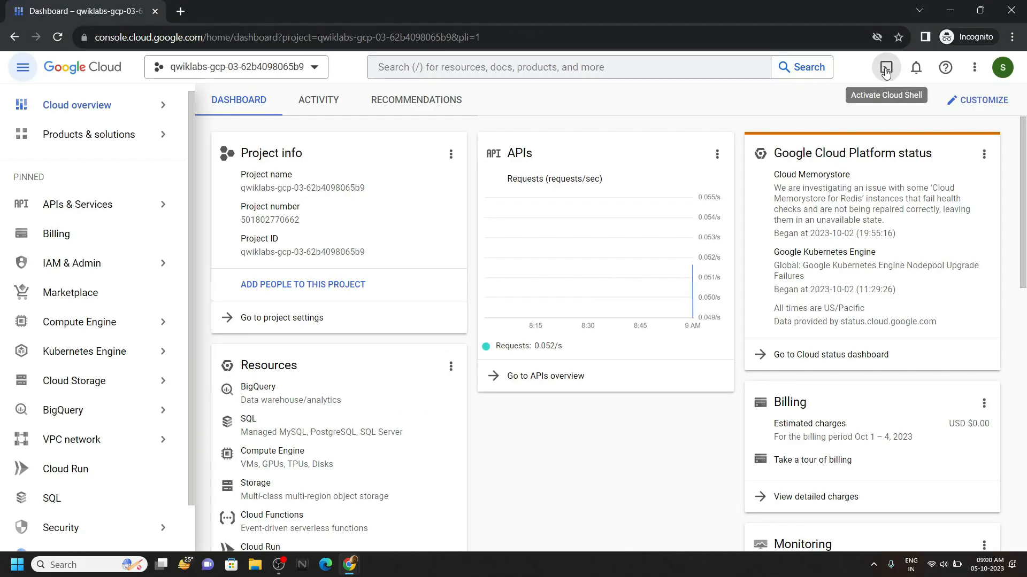
pyautogui.click(886, 66)
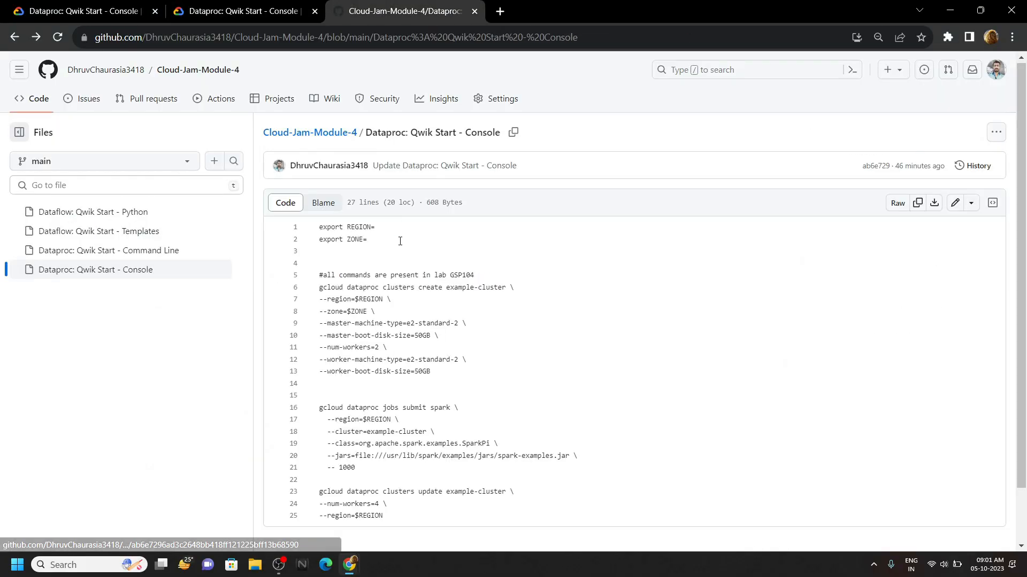
# Step: Export REGION=us-east1 in Cloud Shell using the value from the lab instructions table
pyautogui.doubleClick(346, 227)
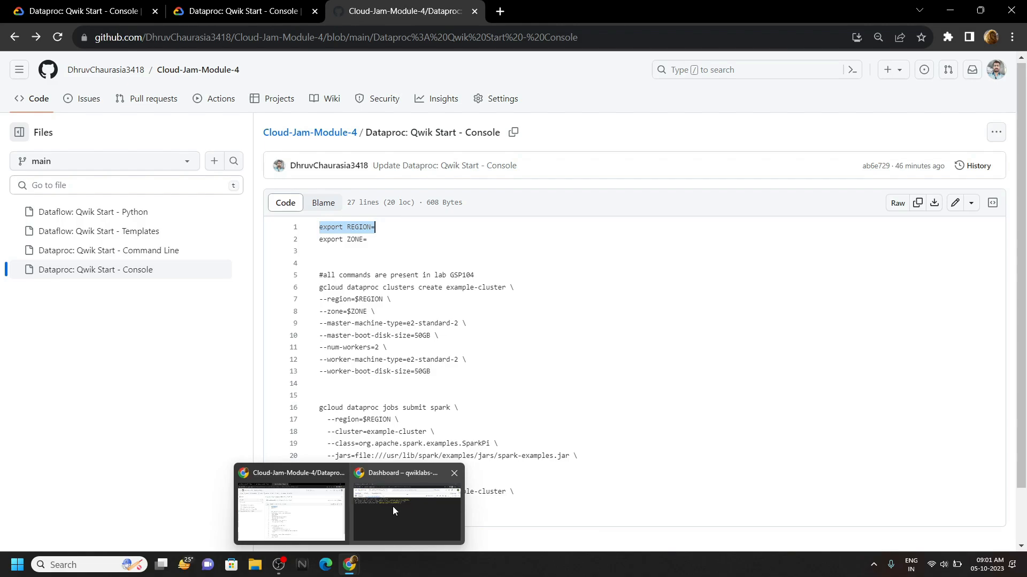
pyautogui.click(406, 511)
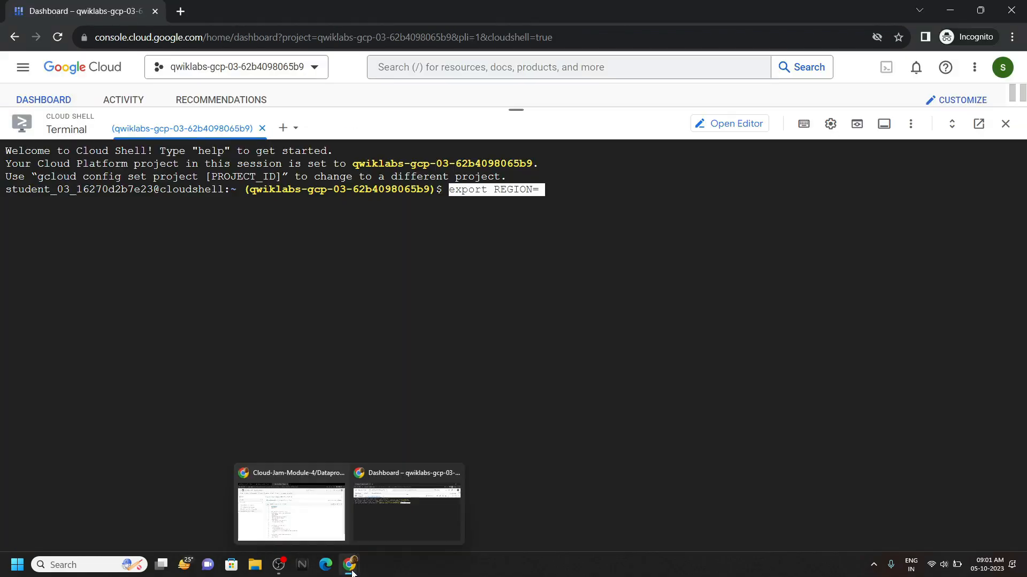
pyautogui.click(291, 513)
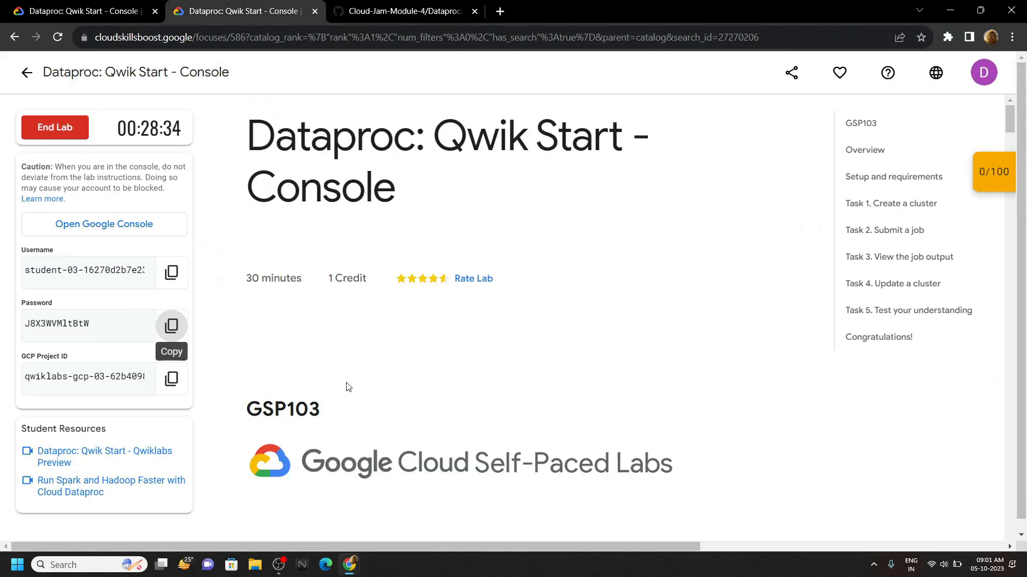
pyautogui.scroll(-3)
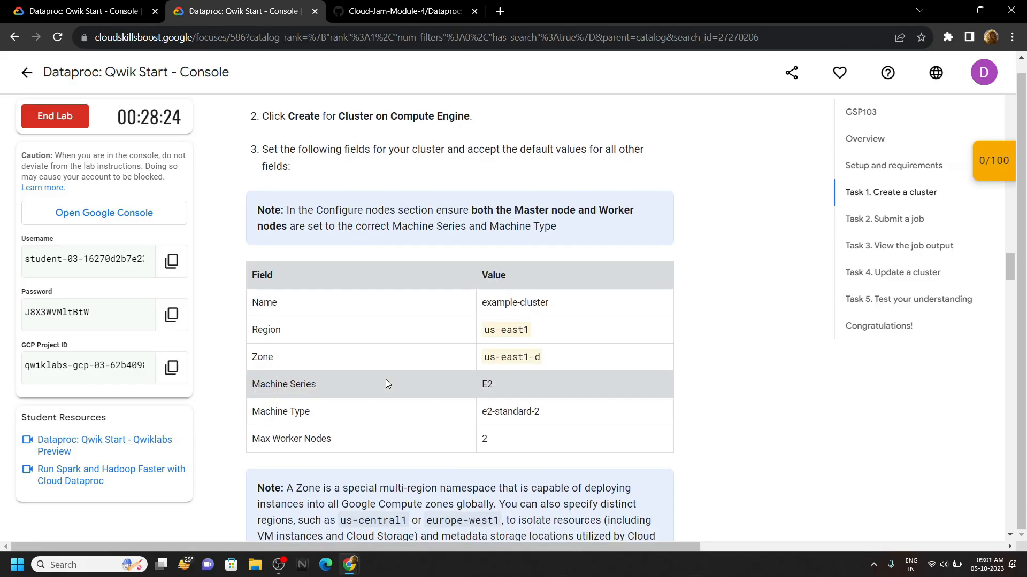
pyautogui.doubleClick(505, 303)
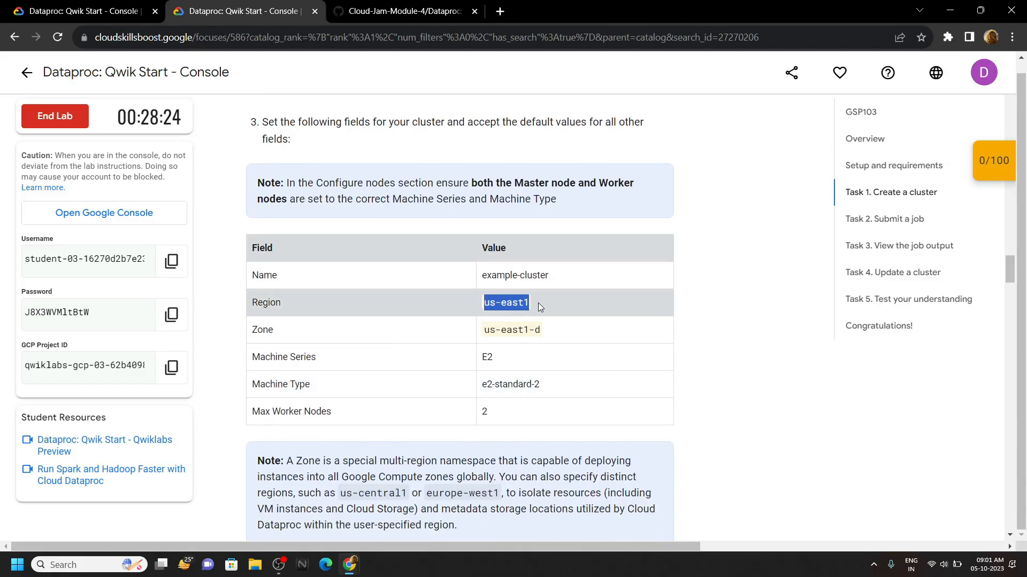
pyautogui.moveTo(349, 565)
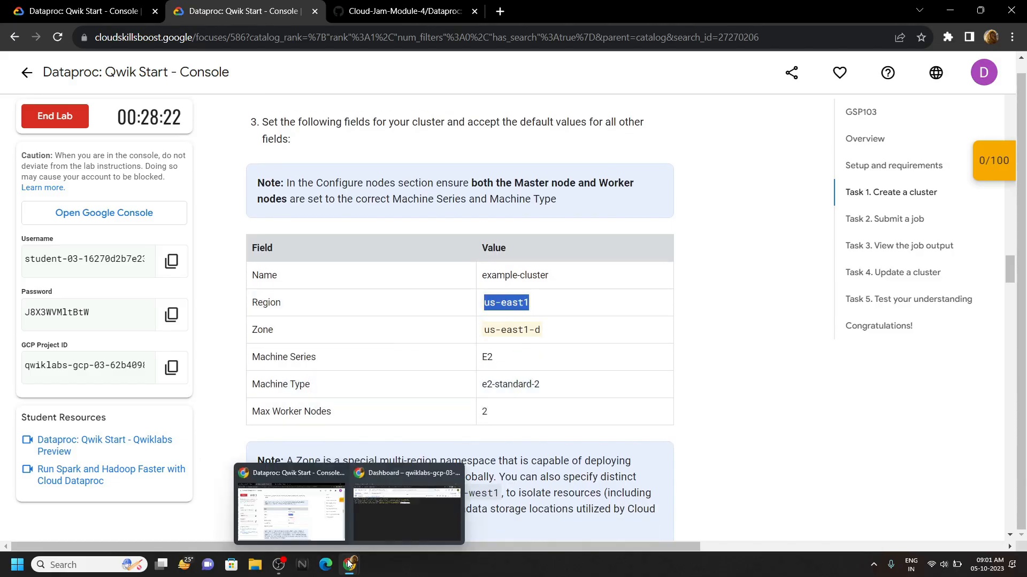
pyautogui.click(406, 504)
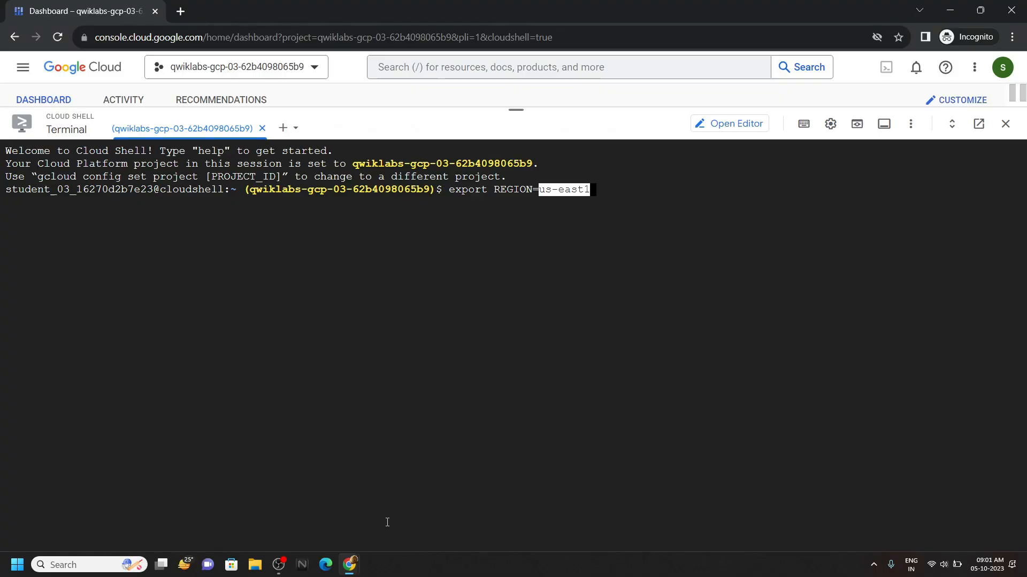
pyautogui.press('Return')
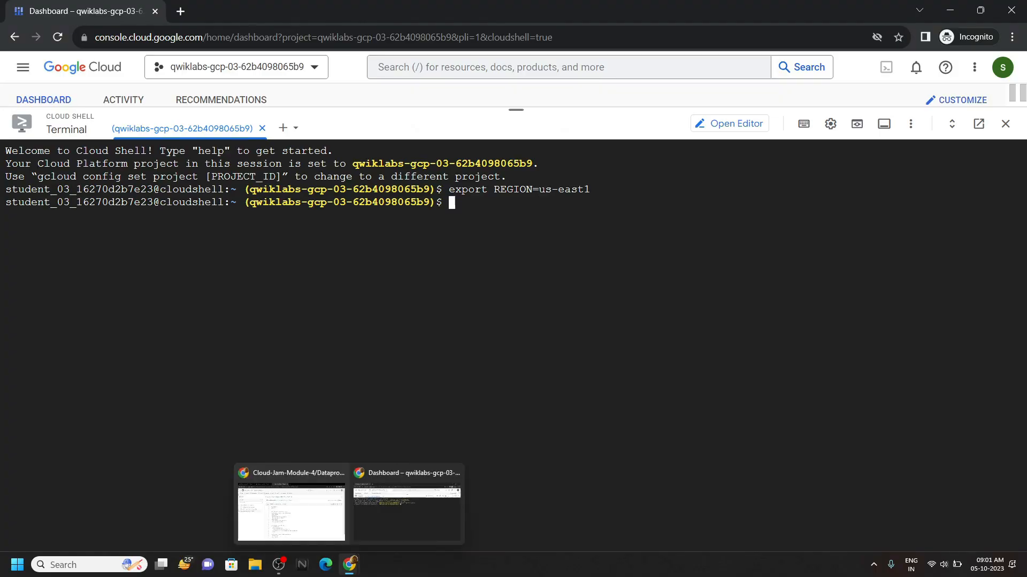
# Step: Export ZONE=us-east1-d in Cloud Shell from the GitHub commands file
pyautogui.click(291, 511)
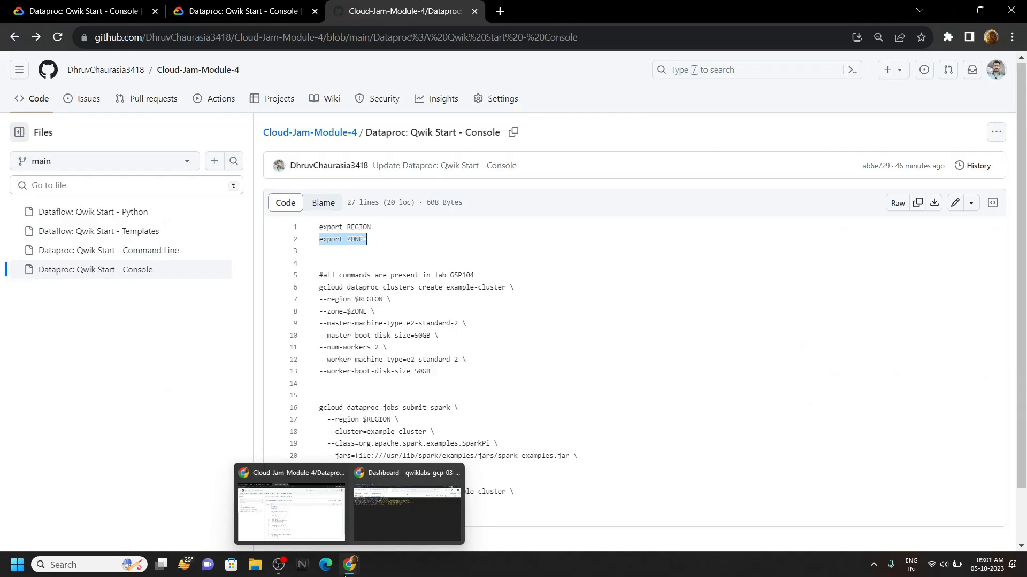
pyautogui.click(406, 512)
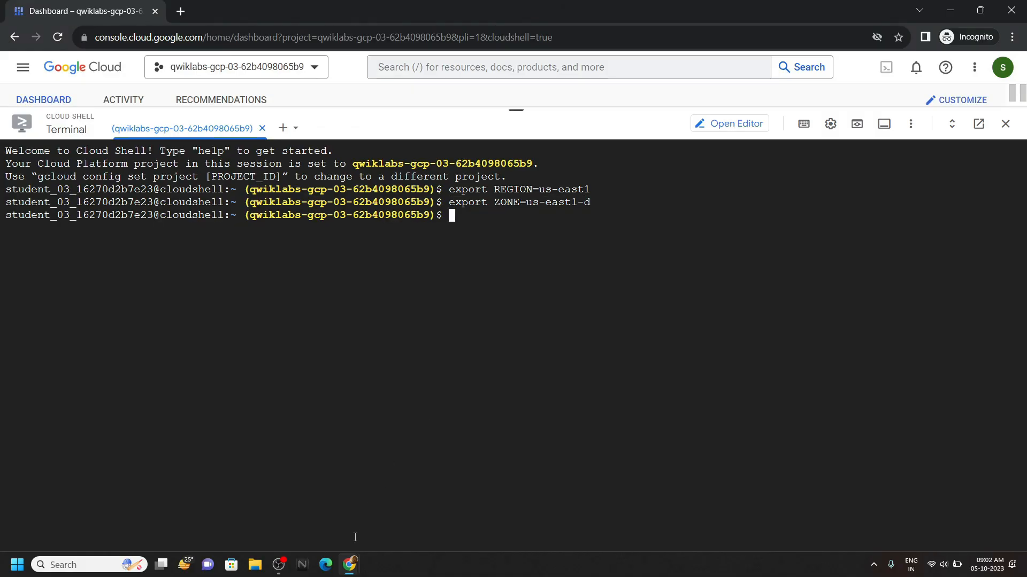
# Step: Run the gcloud commands to create example-cluster, submit the SparkPi job and update the cluster; score reaches 50/100
pyautogui.click(404, 11)
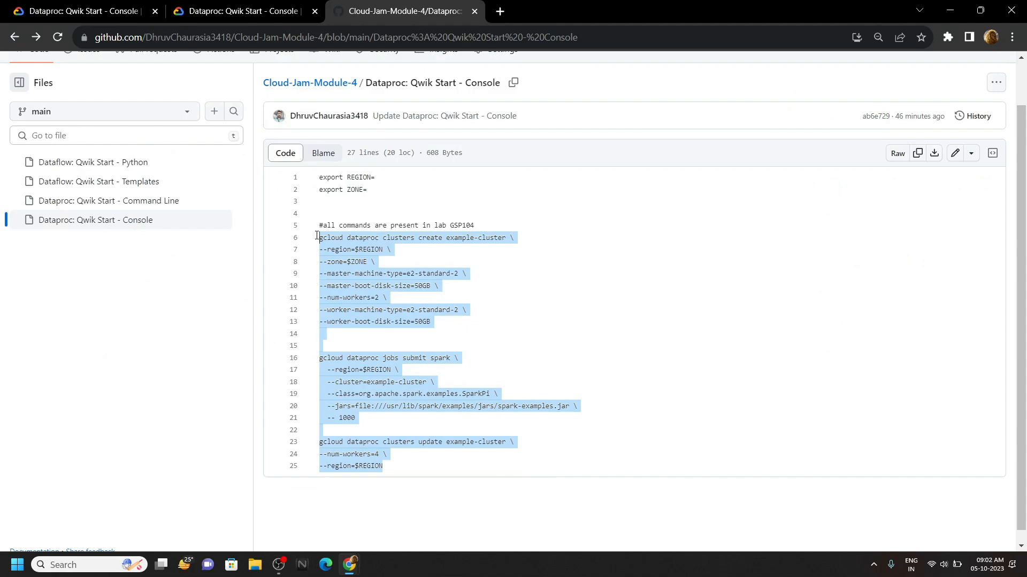
pyautogui.click(78, 10)
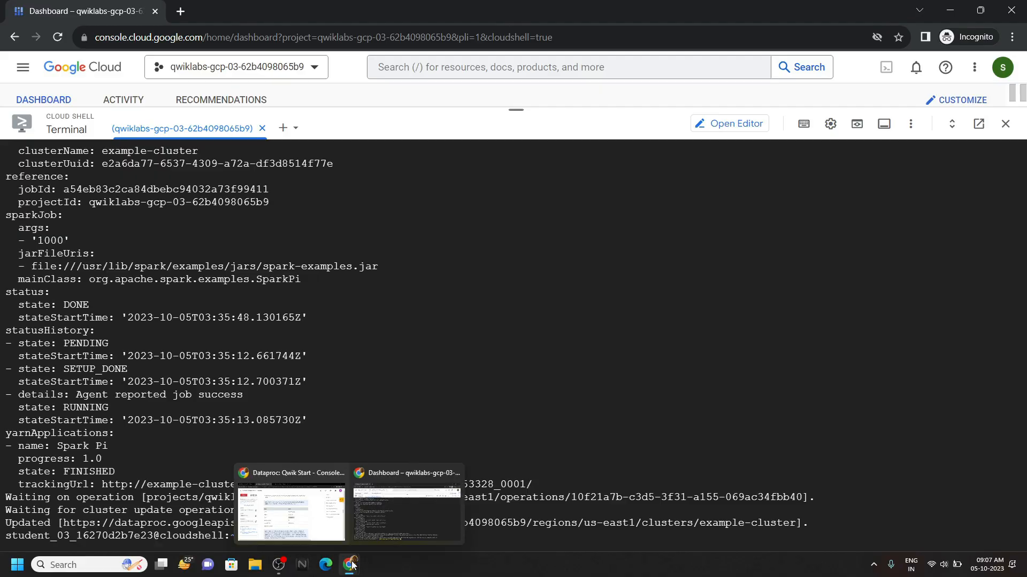
pyautogui.click(290, 511)
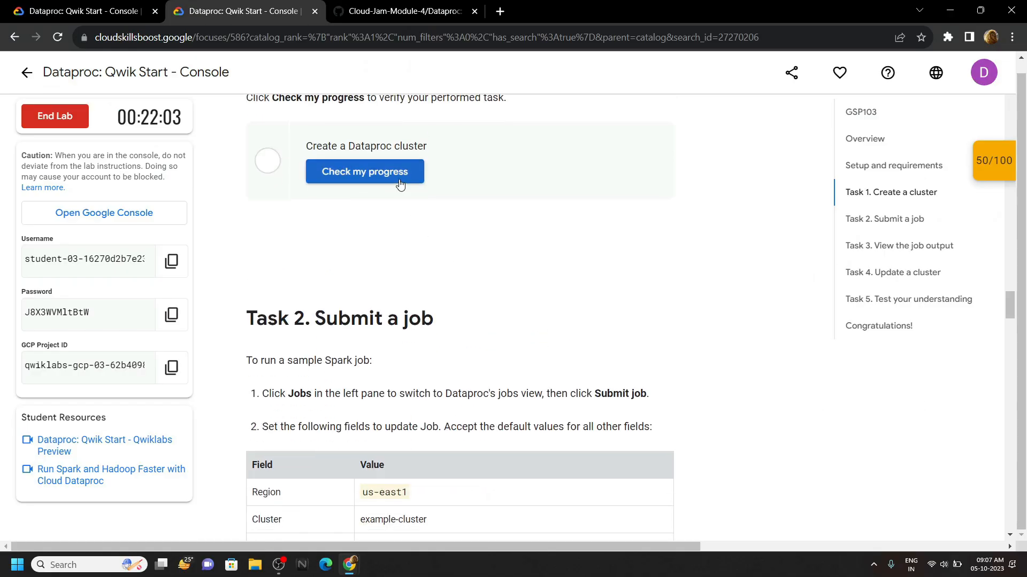